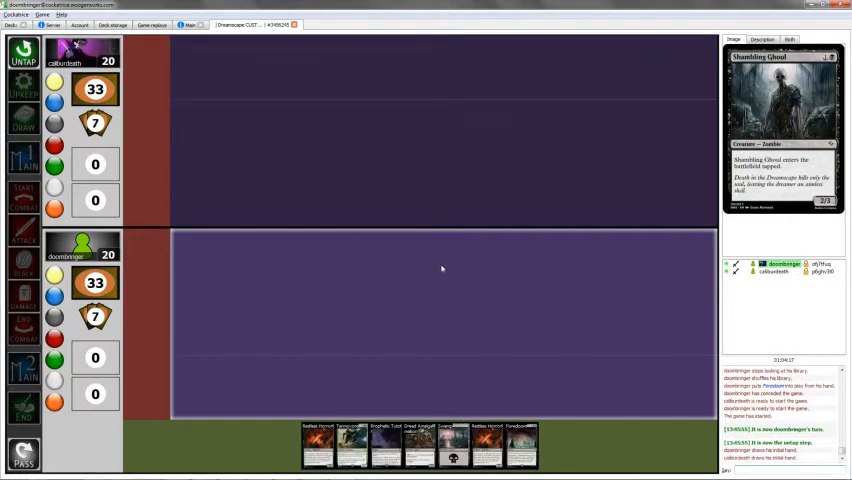
mouse_move(500, 296)
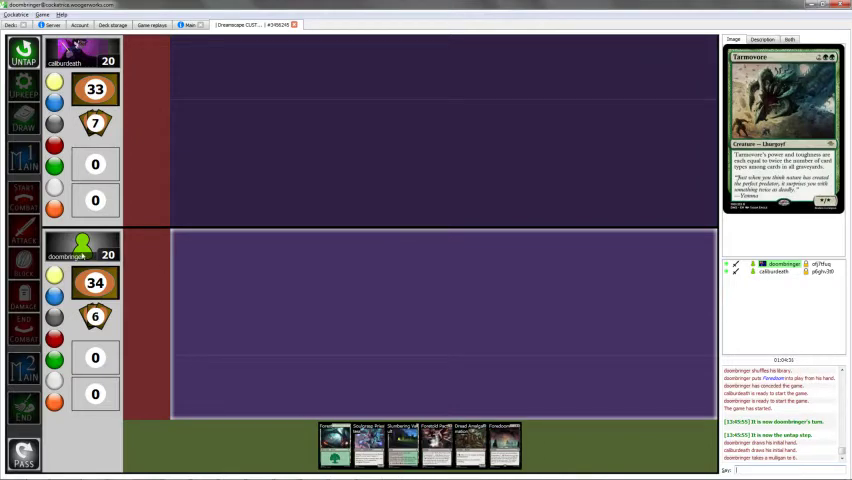
right_click(96, 284)
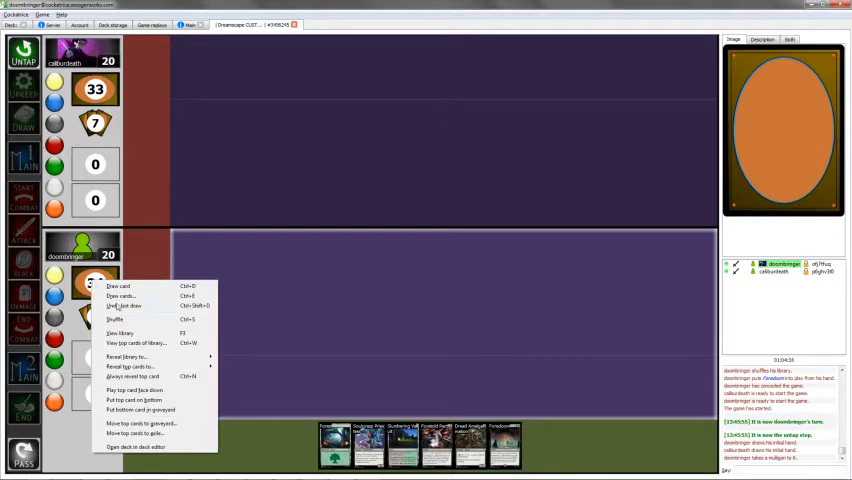
mouse_move(130, 366)
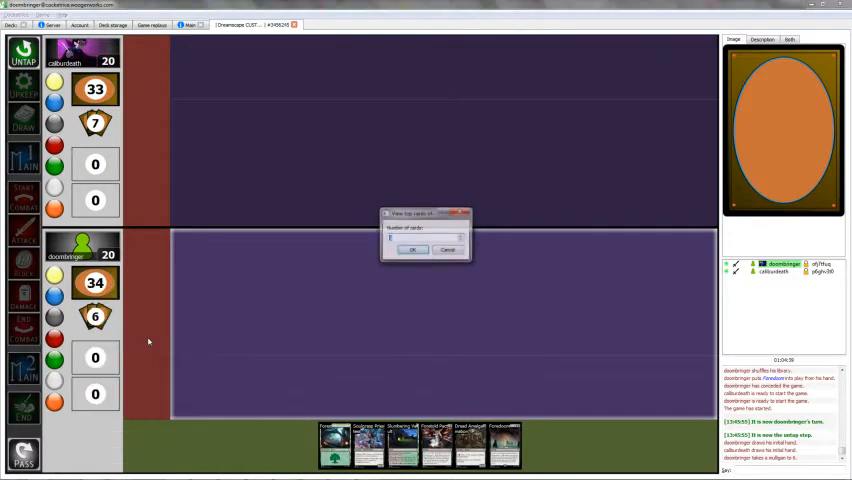
left_click(412, 250)
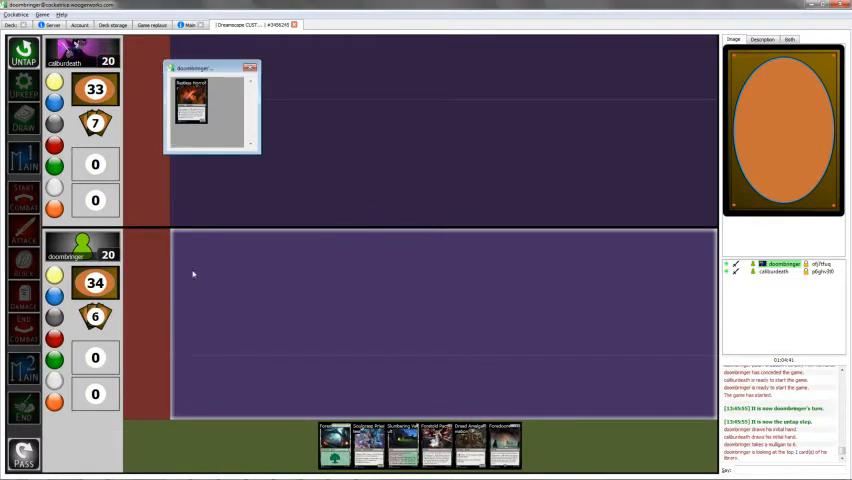
mouse_move(356, 136)
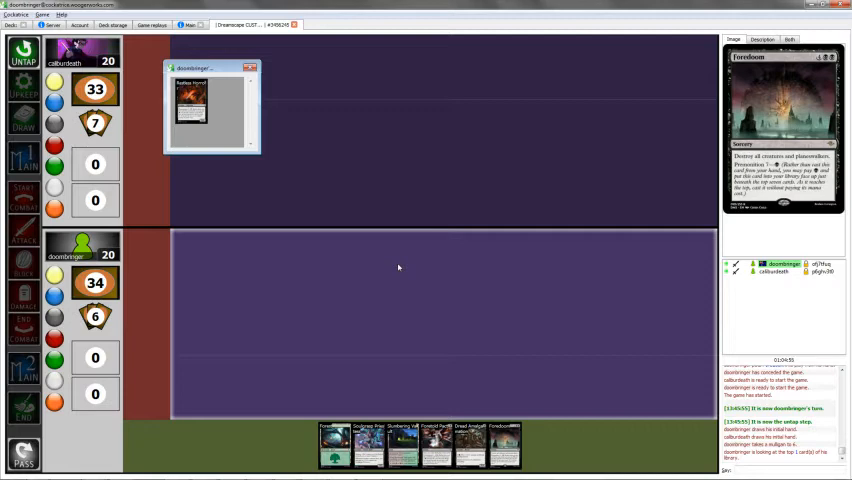
right_click(190, 100)
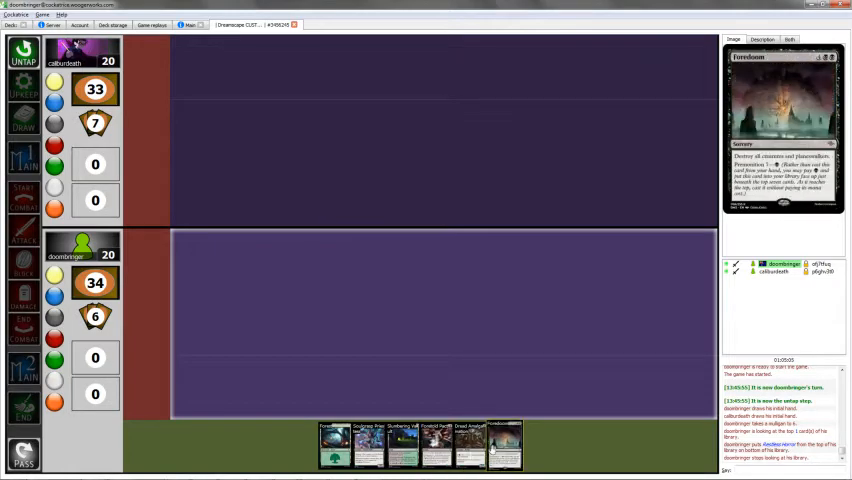
mouse_move(402, 444)
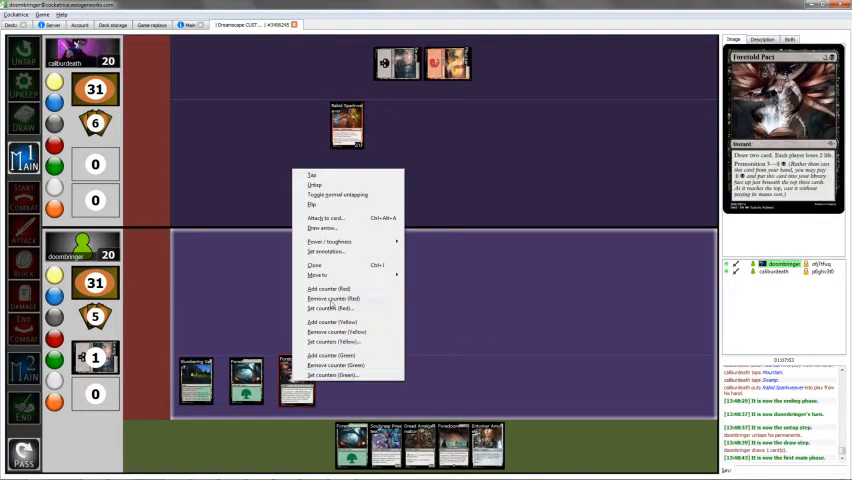
Apply a context-menu action to the opponent's card on the battlefield
left_click(334, 298)
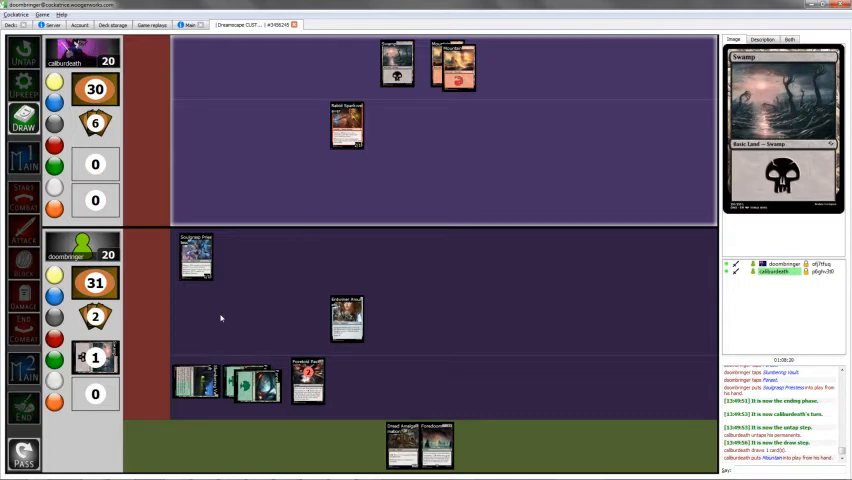
Adjust a counter on the player panel during play
left_click(348, 318)
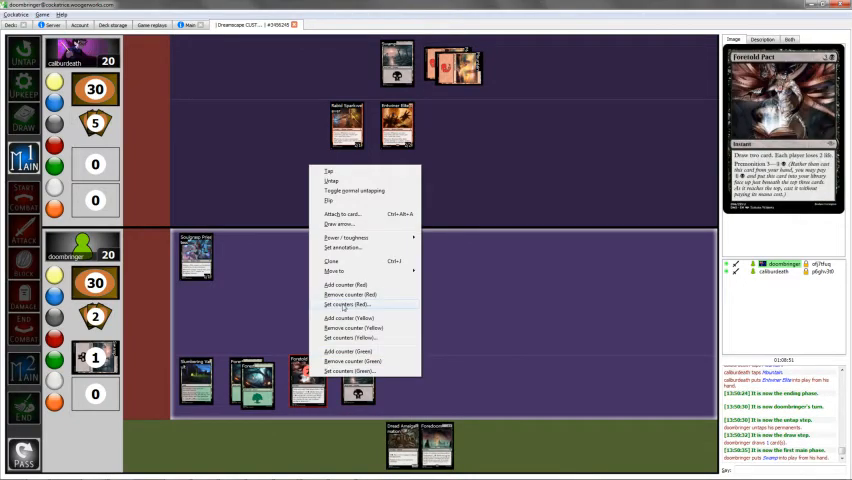
left_click(350, 304)
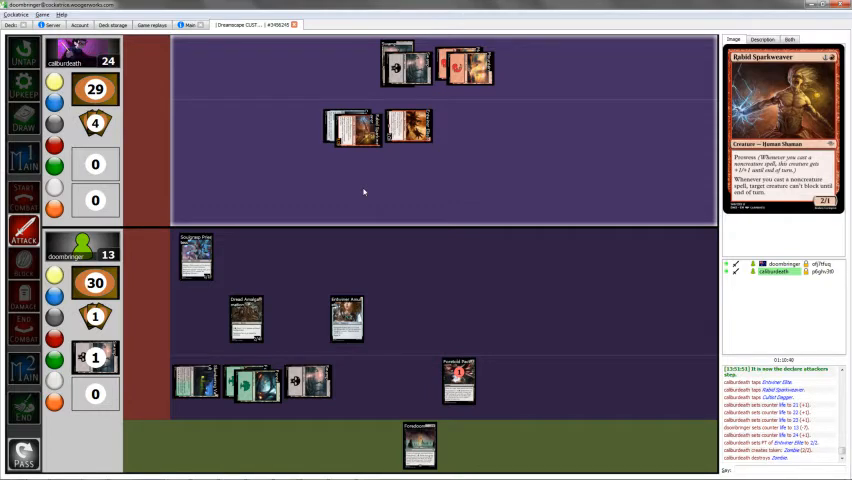
mouse_move(616, 360)
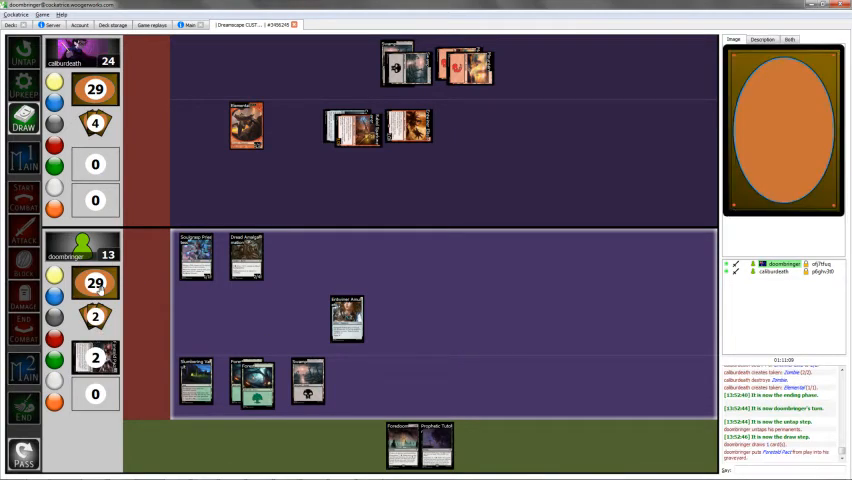
Draw a card from the library via its context menu
right_click(96, 282)
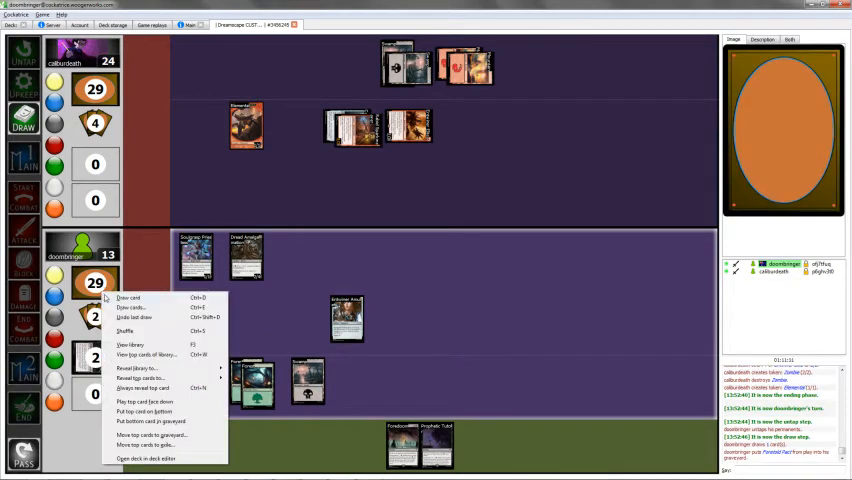
left_click(130, 296)
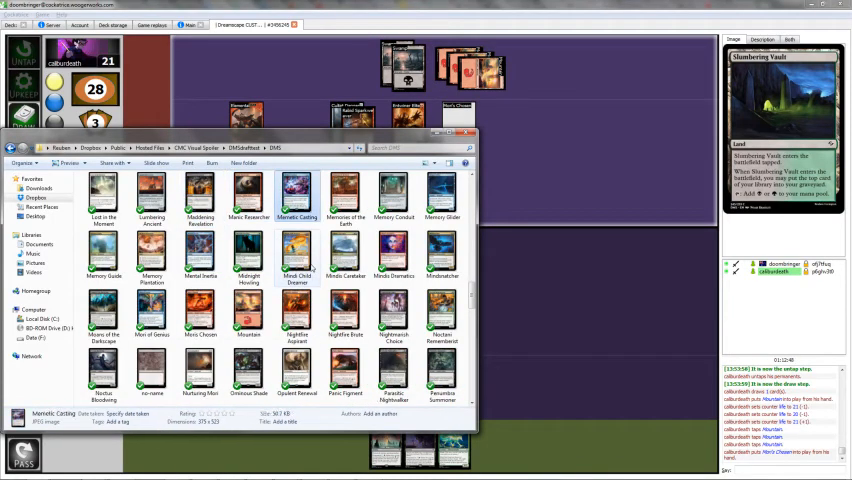
Preview card images in the Explorer folder, open one, then return to the game board
left_click(200, 256)
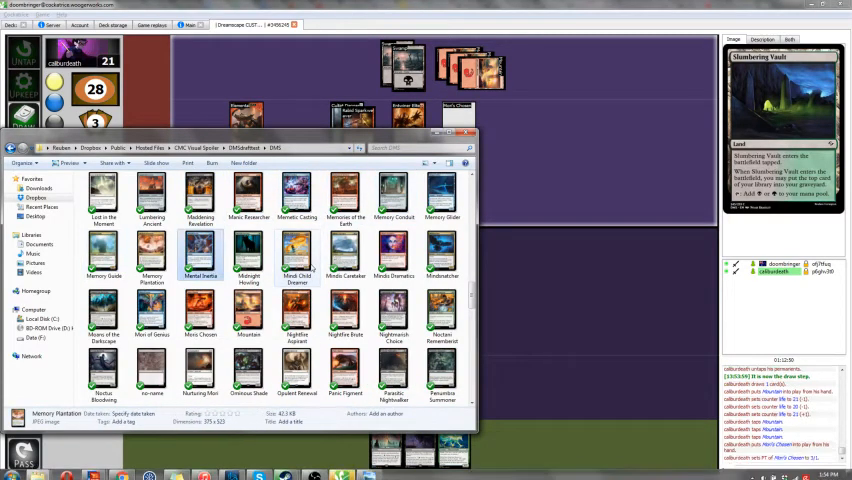
left_click(200, 312)
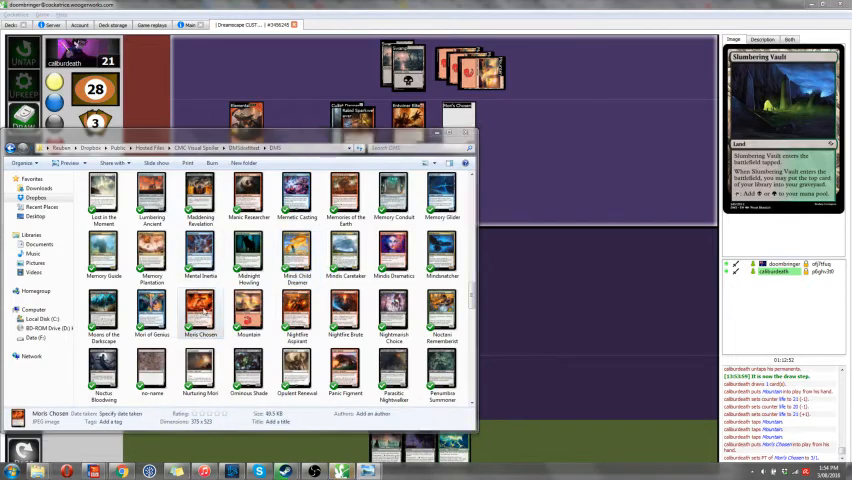
double_click(200, 310)
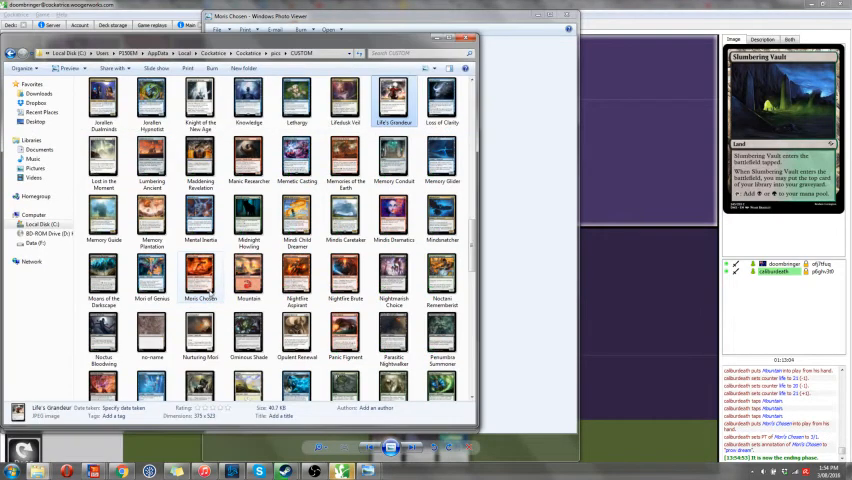
left_click(198, 276)
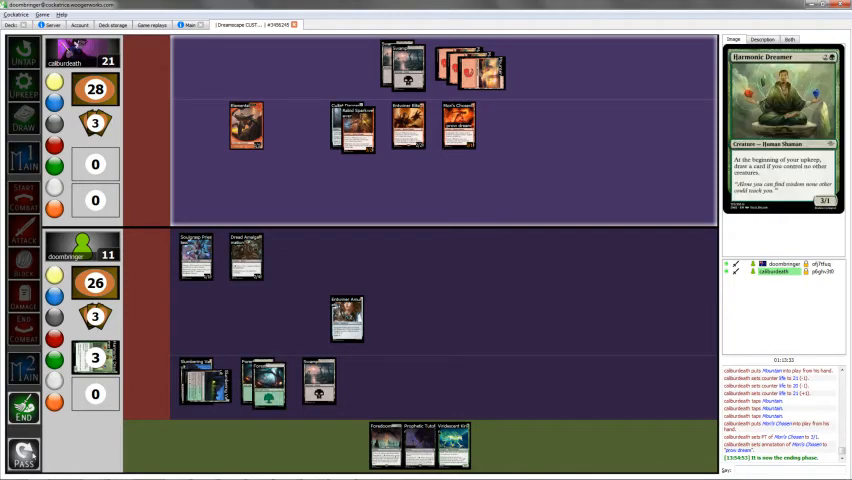
Inspect two cards on the battlefield to preview them
left_click(264, 380)
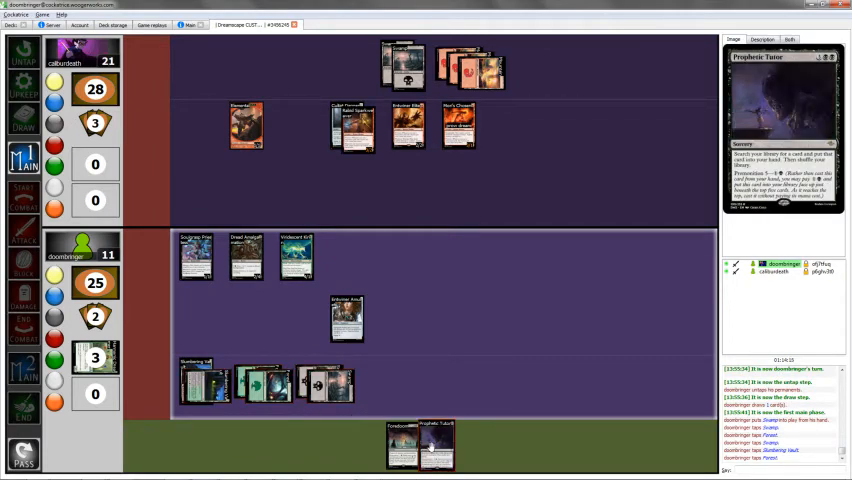
left_click(432, 446)
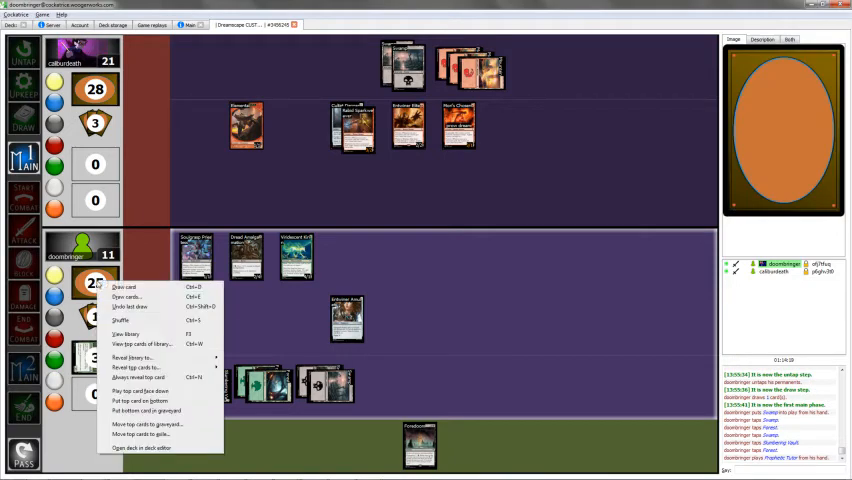
Draw a card from the library, then switch to the card image folder window
left_click(126, 334)
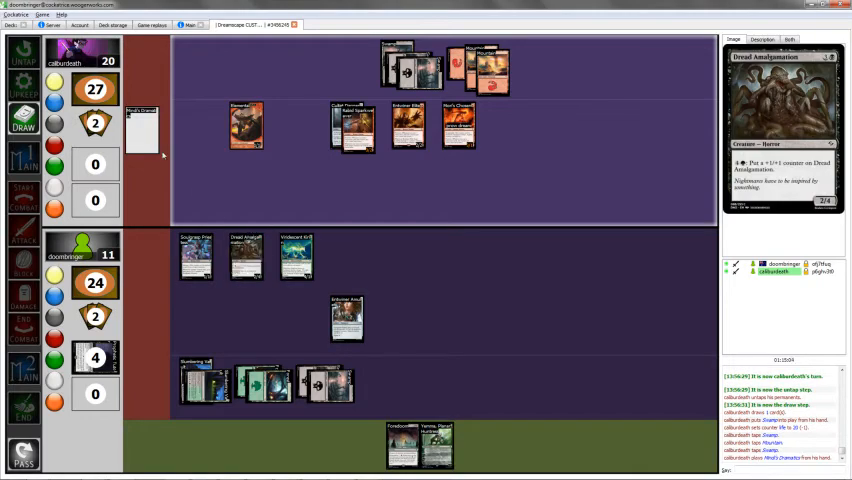
left_click(762, 40)
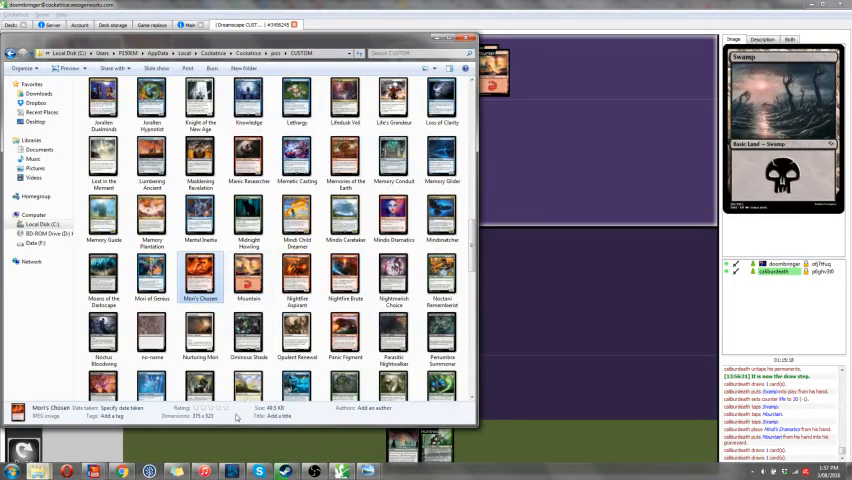
Preview two of the custom set's card images in the Explorer folder
left_click(296, 276)
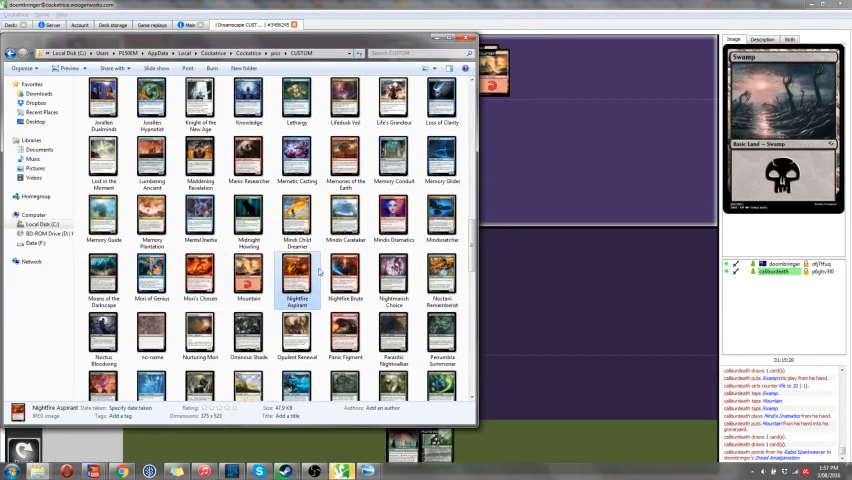
left_click(392, 212)
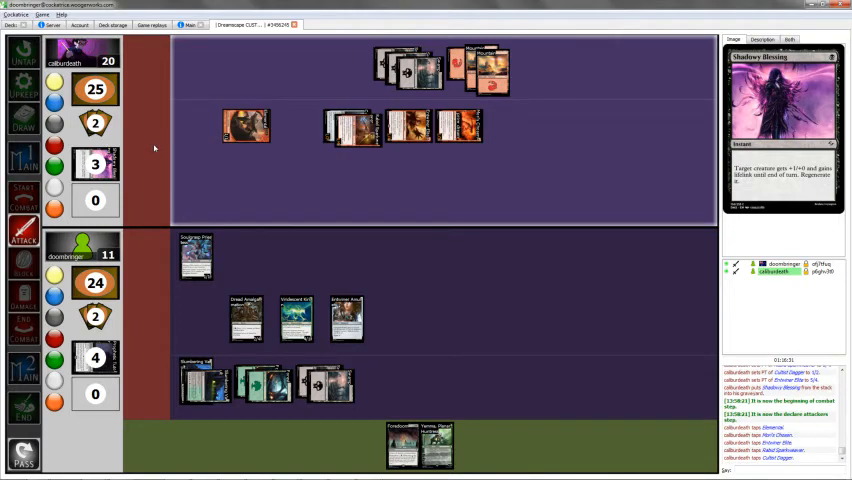
mouse_move(196, 256)
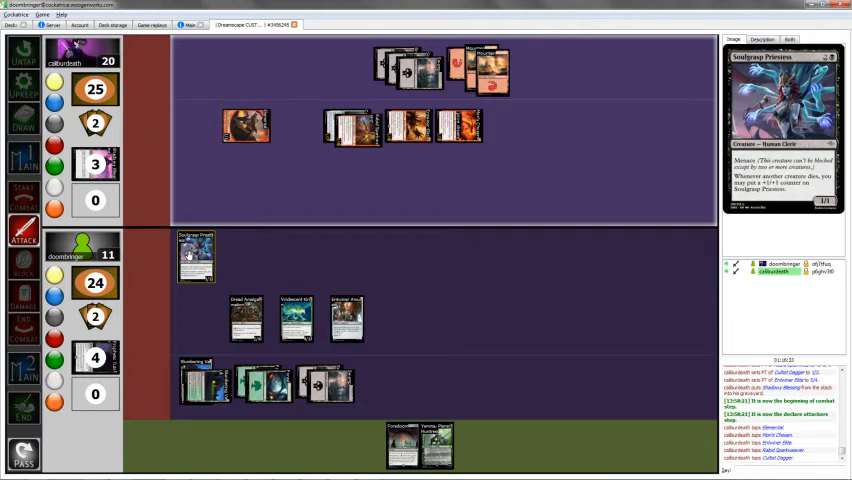
Move a card across the board by dragging it to a new zone
left_click_drag(196, 258, 396, 144)
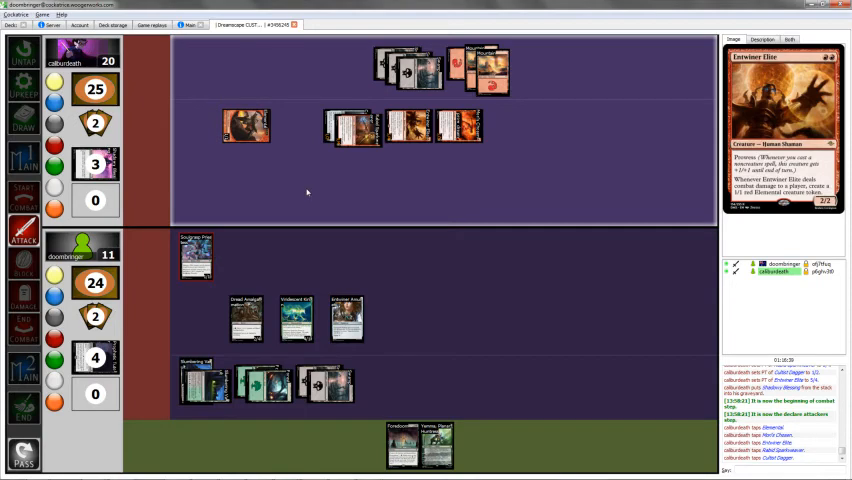
mouse_move(420, 288)
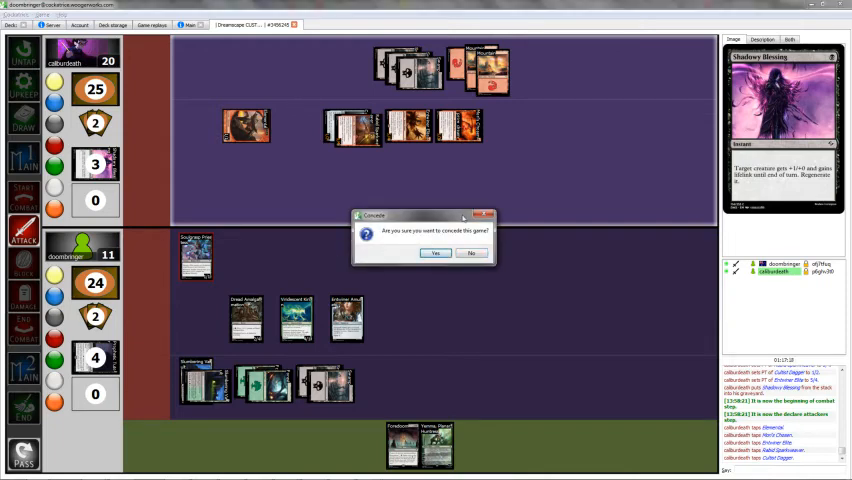
Dismiss the concede confirmation and continue the match
left_click(472, 252)
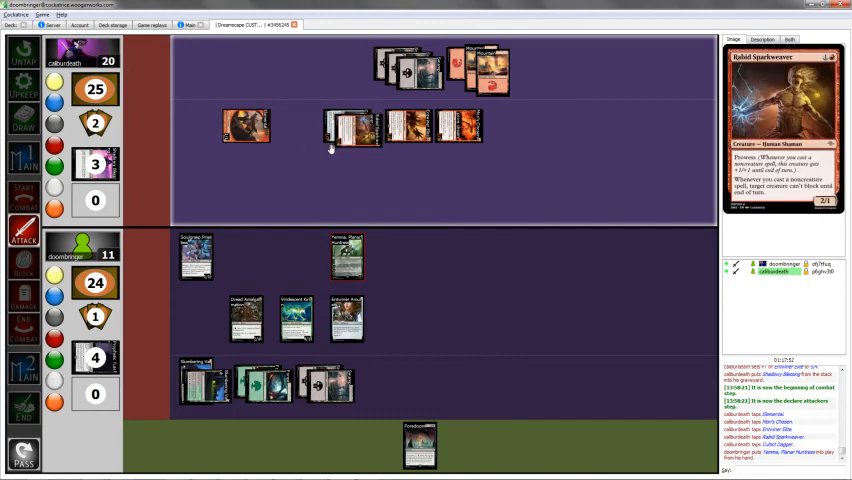
mouse_move(278, 206)
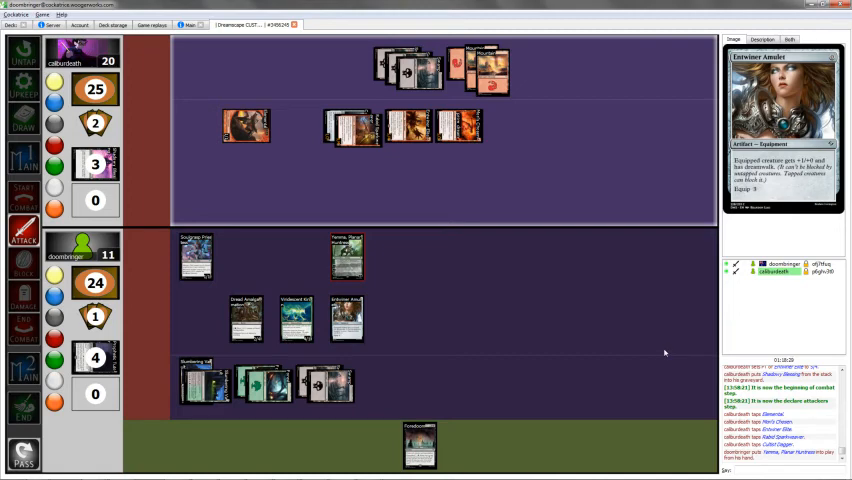
left_click(348, 318)
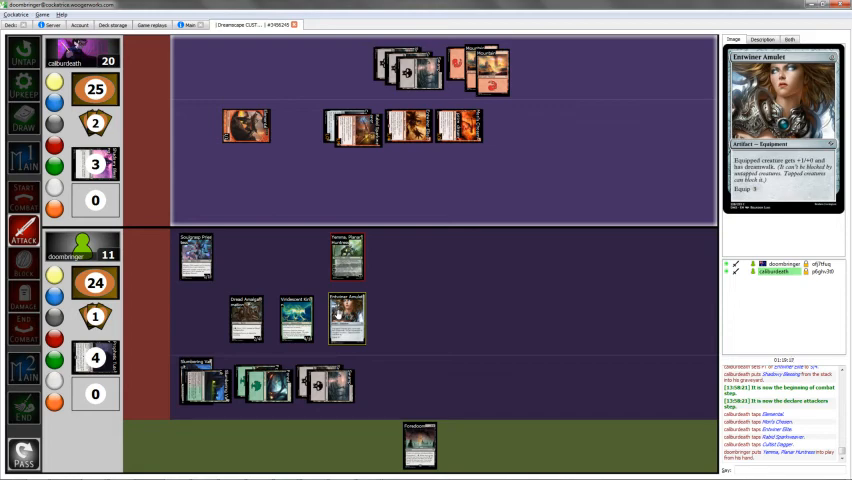
left_click(346, 318)
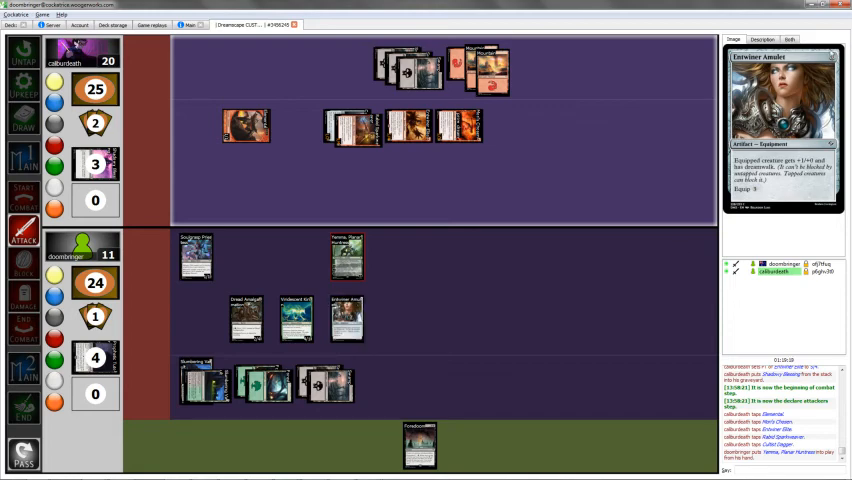
mouse_move(764, 196)
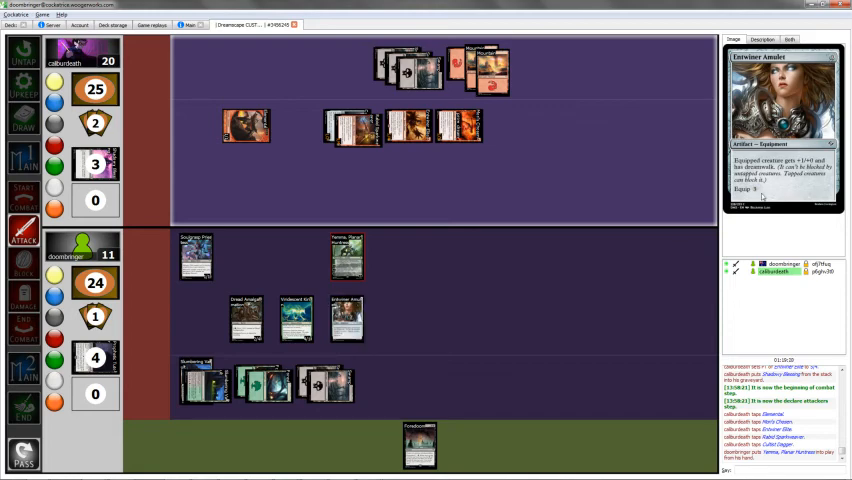
mouse_move(652, 228)
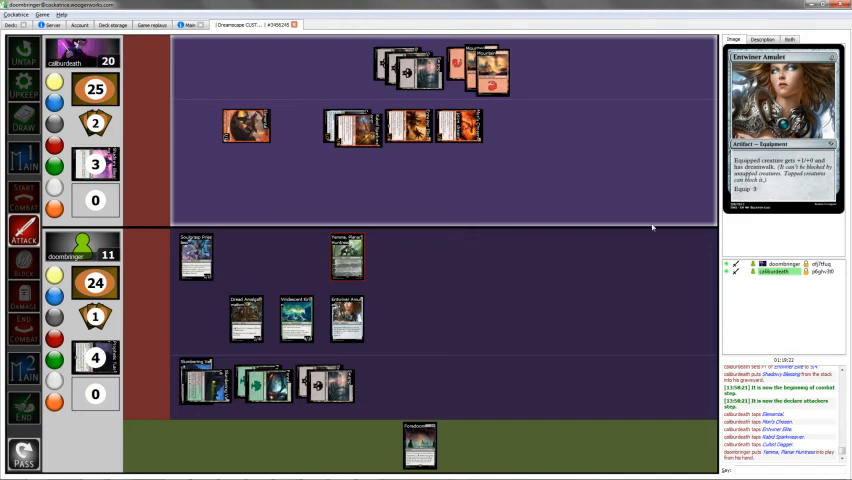
mouse_move(400, 320)
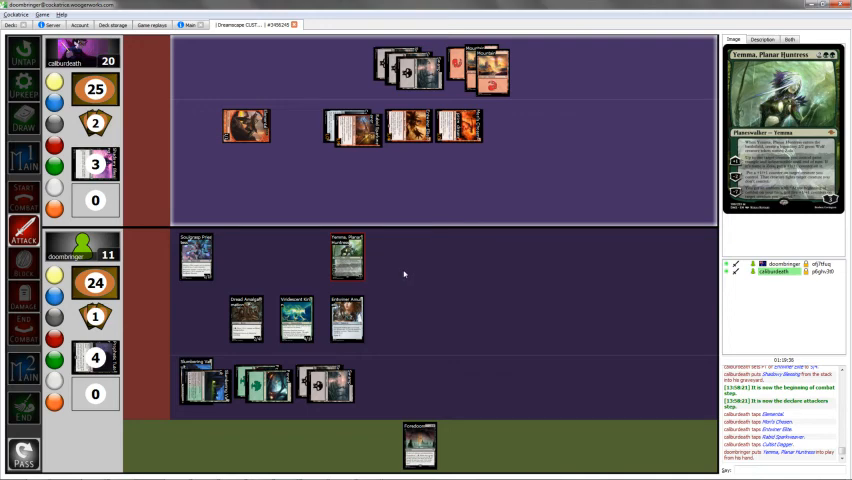
mouse_move(428, 270)
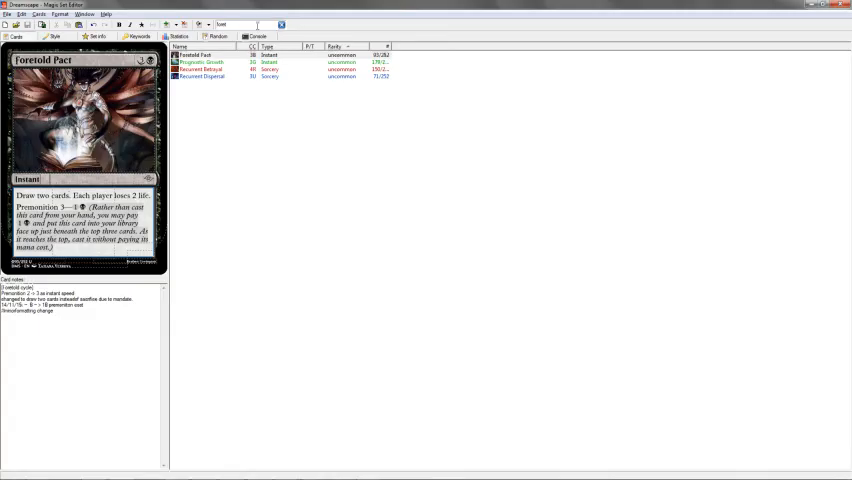
Select Recurrent Betrayal in the set's card list to preview it
left_click(200, 68)
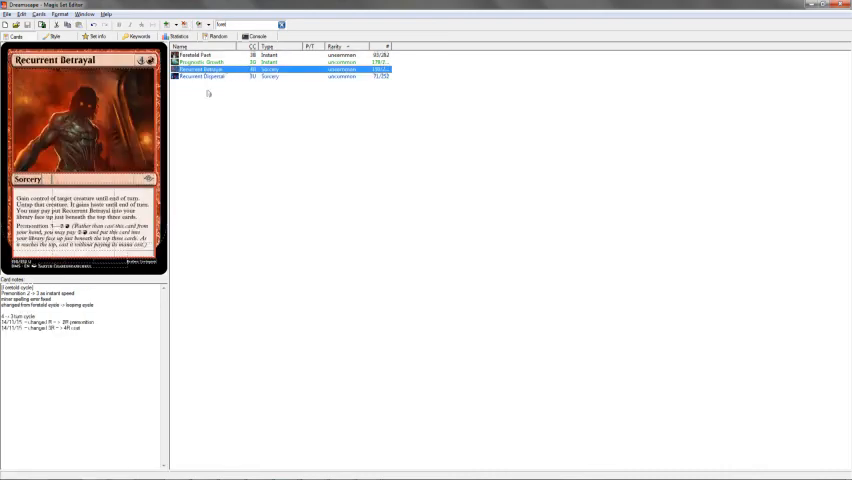